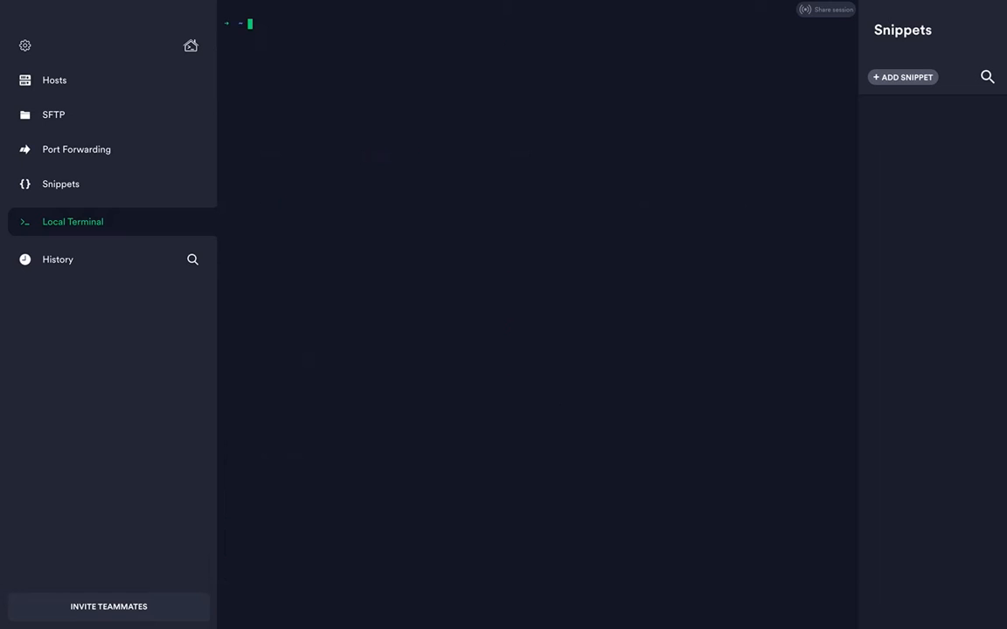
Run node in the local terminal, which reports node not found
{"action": "type", "text": "node"}
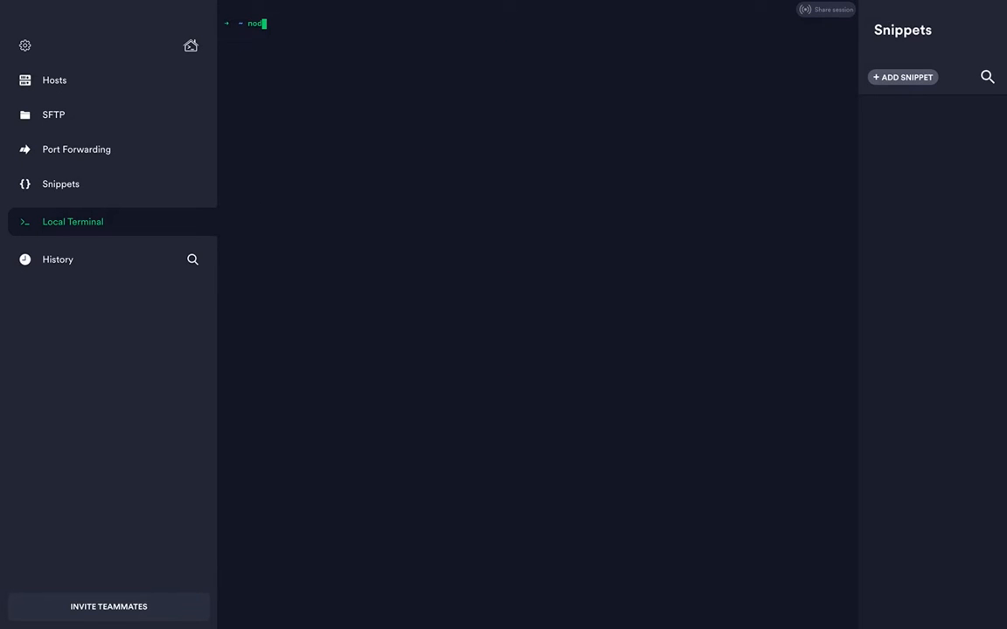
{"action": "key", "text": "Return"}
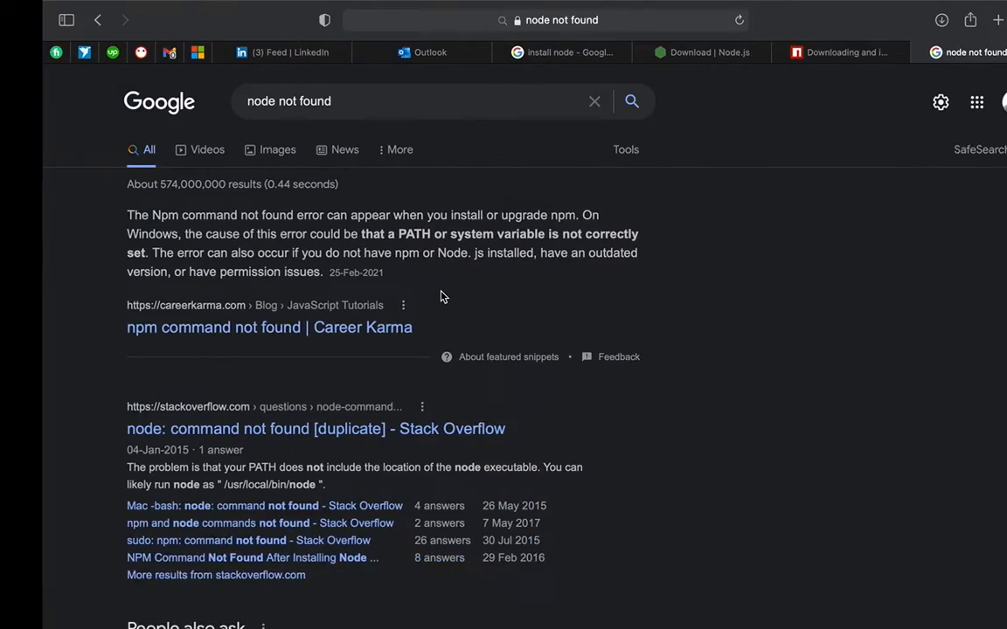
Review the Node.js downloads page listing the 17.1.0 installers with npm 8.1.2
{"action": "left_click", "coordinate": [656, 53]}
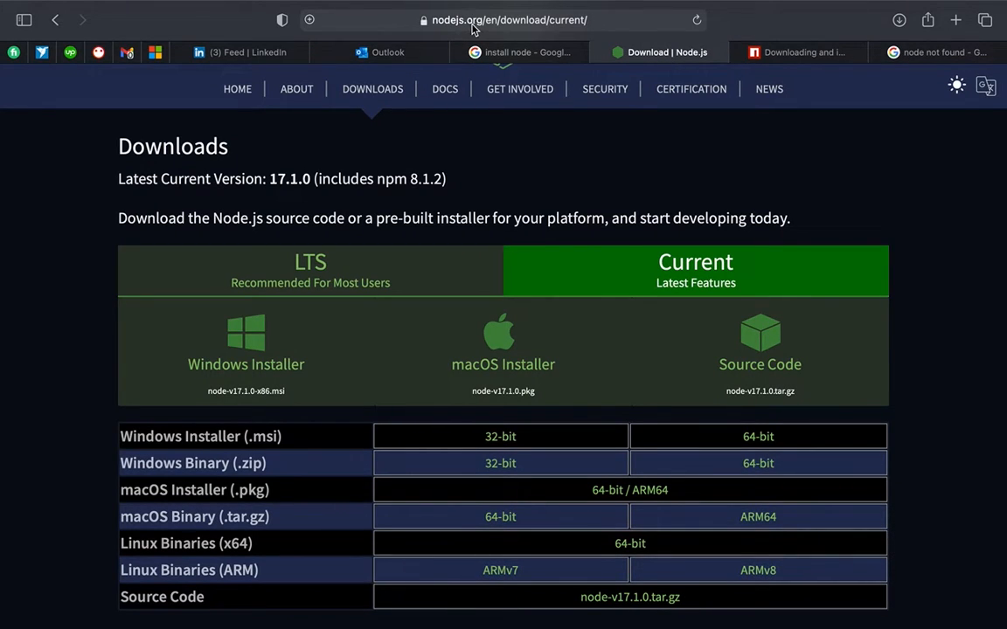
{"action": "mouse_move", "coordinate": [402, 208]}
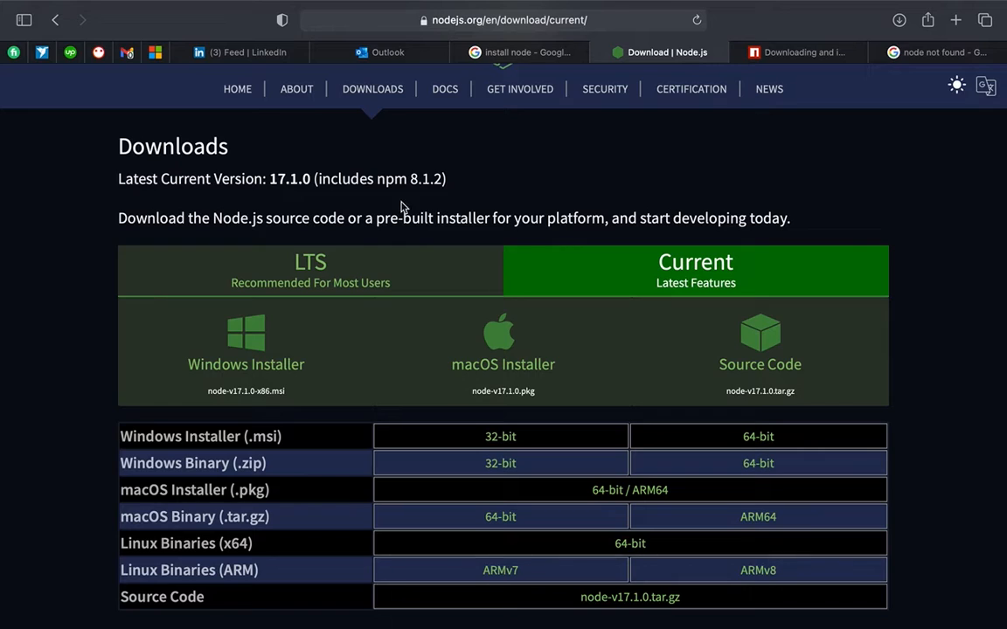
{"action": "scroll", "scroll_direction": "up", "scroll_amount": 3}
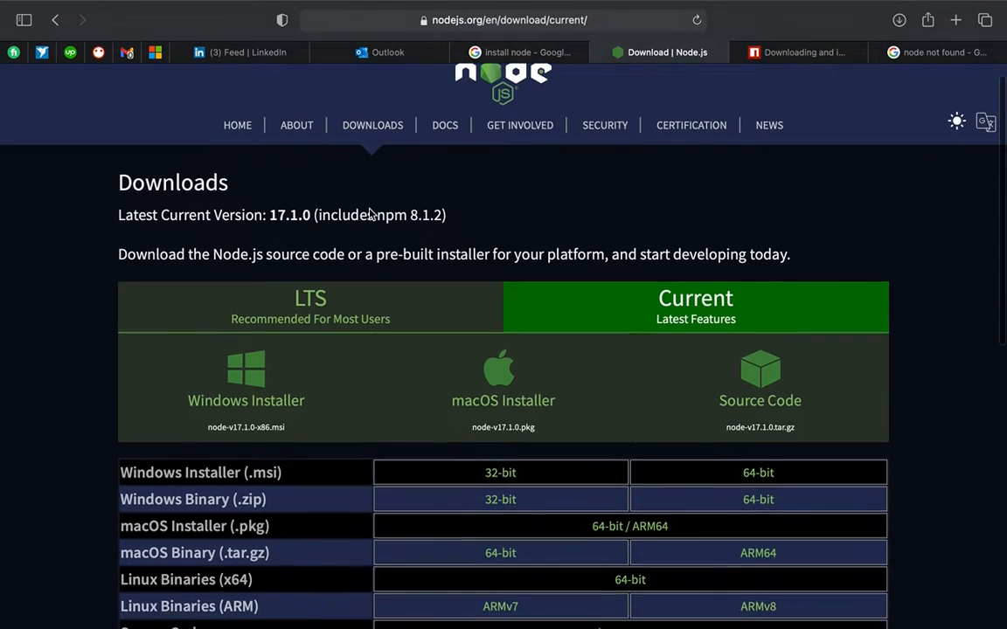
{"action": "scroll", "scroll_direction": "down", "scroll_amount": 3}
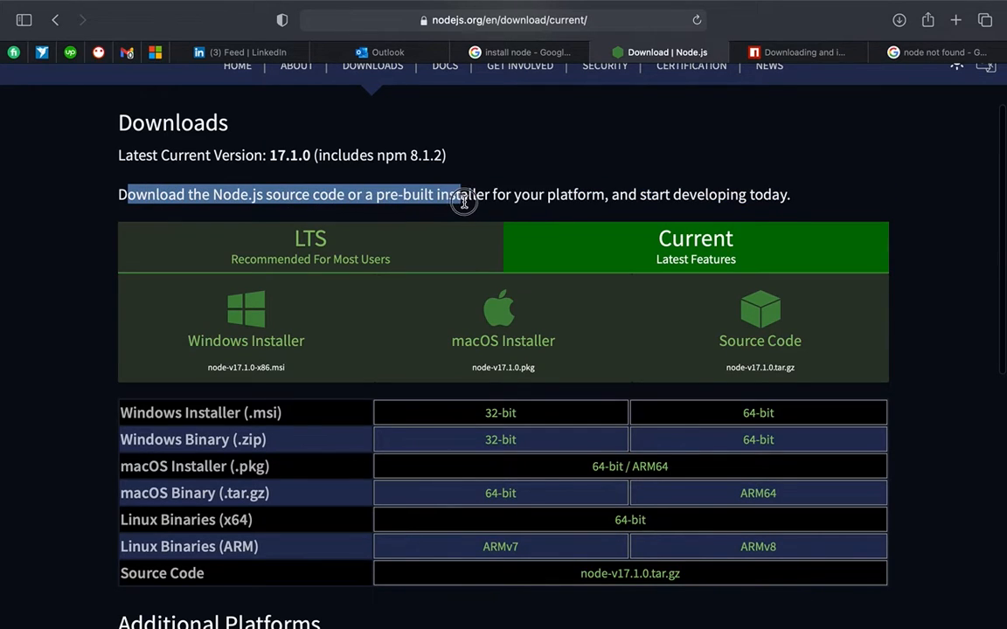
{"action": "mouse_move", "coordinate": [587, 197]}
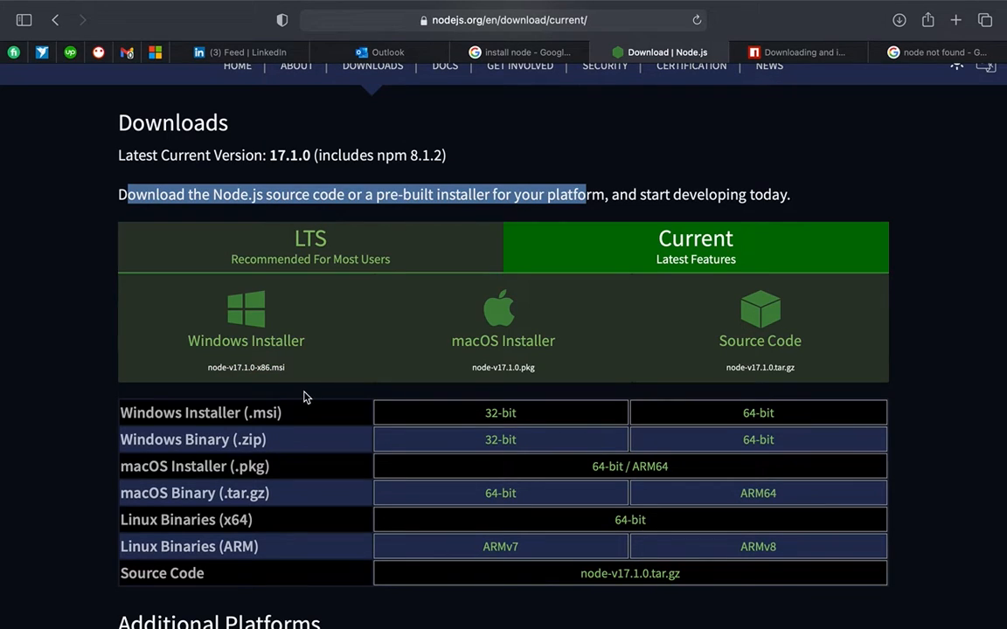
{"action": "mouse_move", "coordinate": [528, 306]}
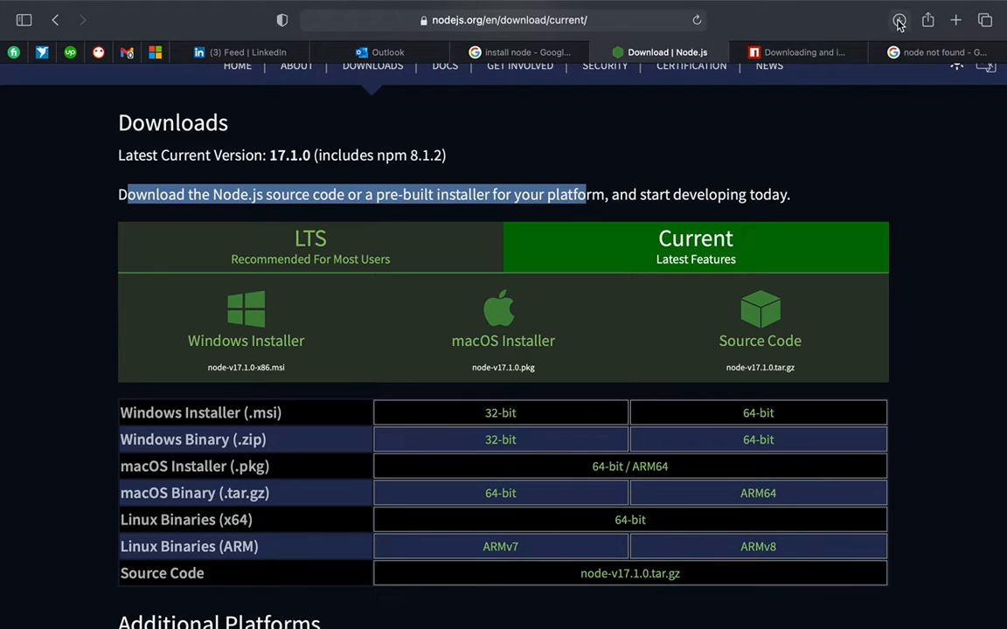
Confirm node-v17.1.0.pkg (66.8 MB) appears in Safari's downloads list
{"action": "left_click", "coordinate": [899, 19]}
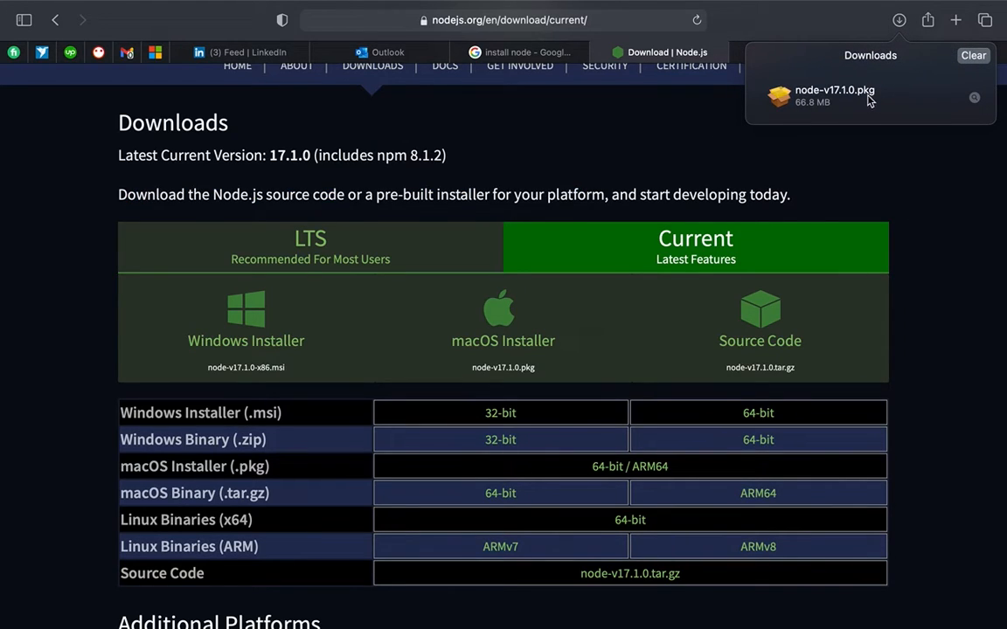
{"action": "mouse_move", "coordinate": [864, 119]}
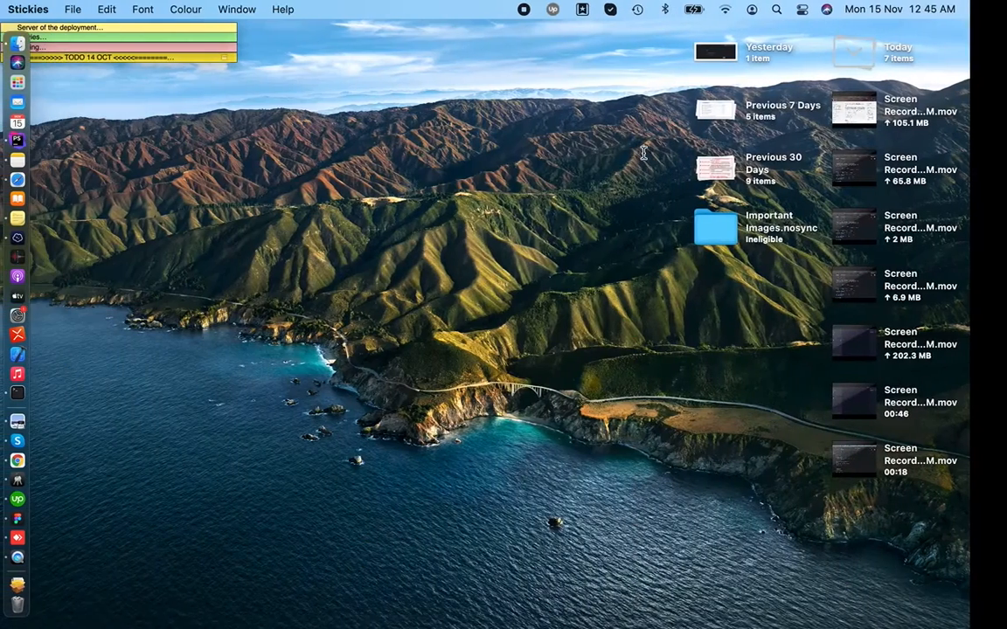
Launch the node-v17.1.0.pkg installer from Finder's Downloads folder
{"action": "left_click", "coordinate": [17, 61]}
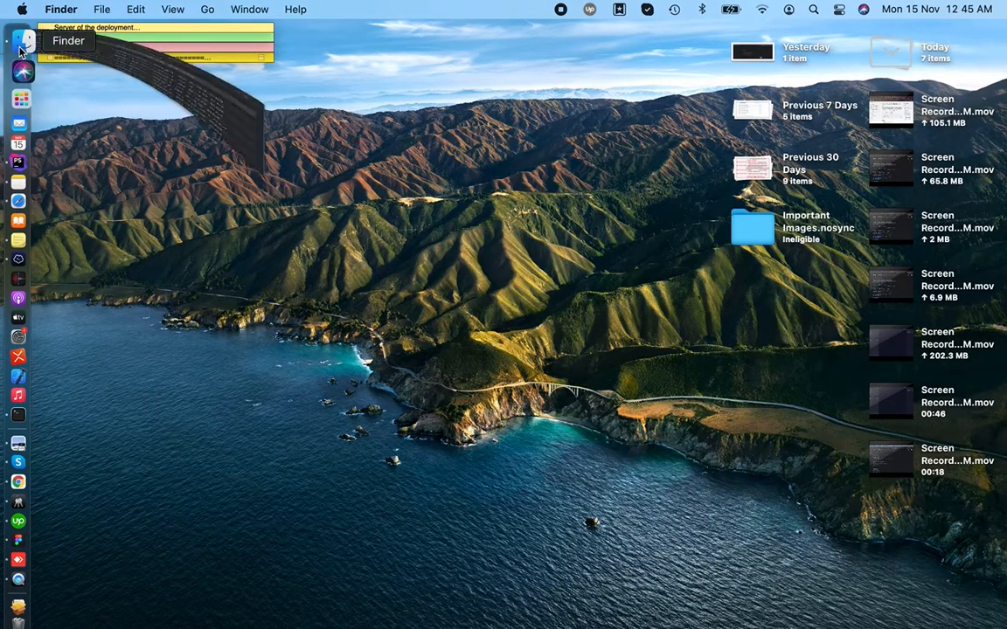
{"action": "left_click", "coordinate": [18, 42]}
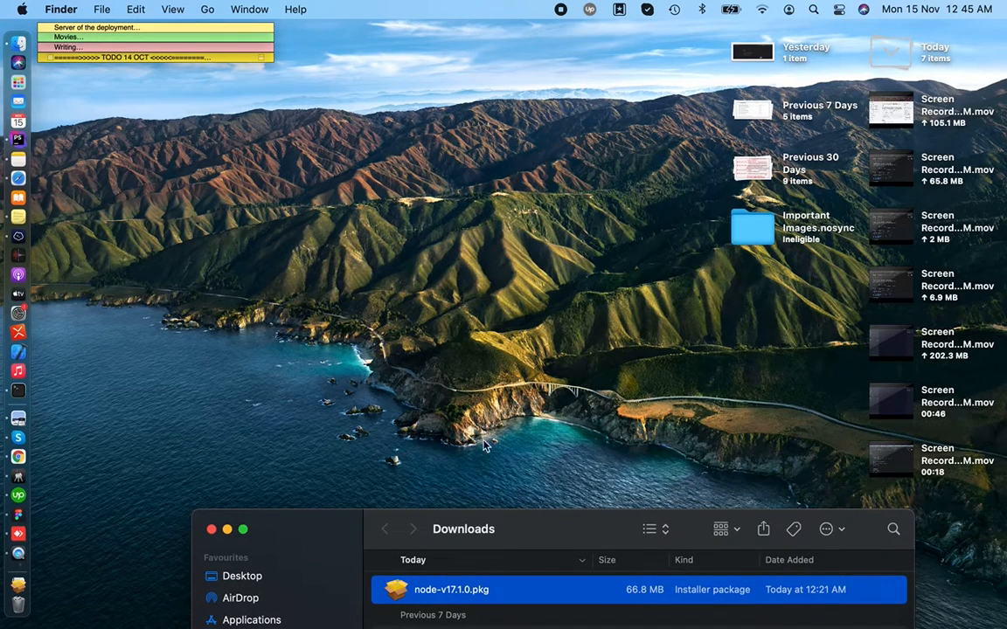
{"action": "double_click", "coordinate": [451, 589]}
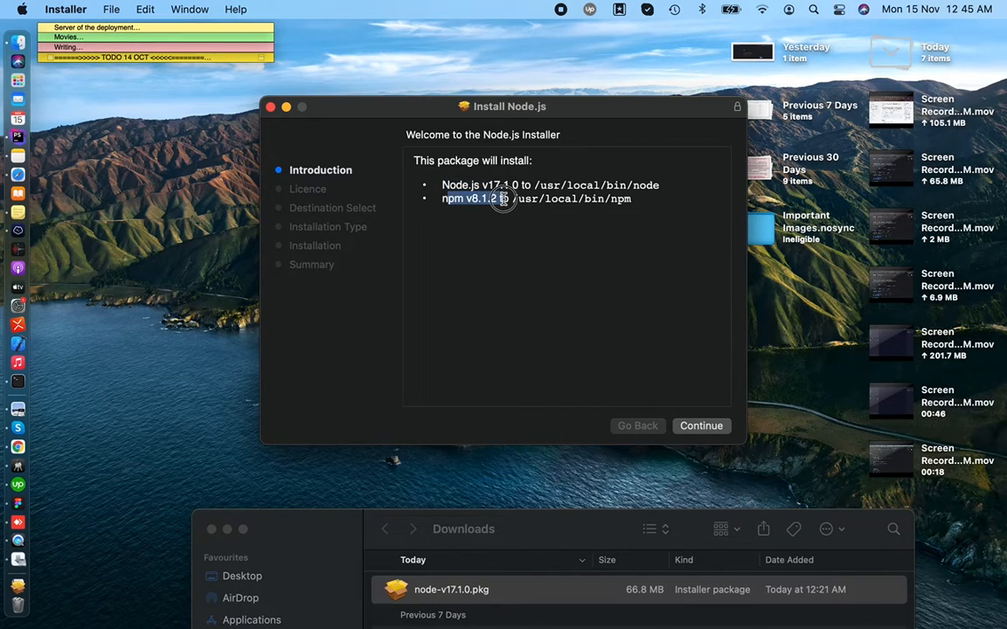
{"action": "mouse_move", "coordinate": [519, 272]}
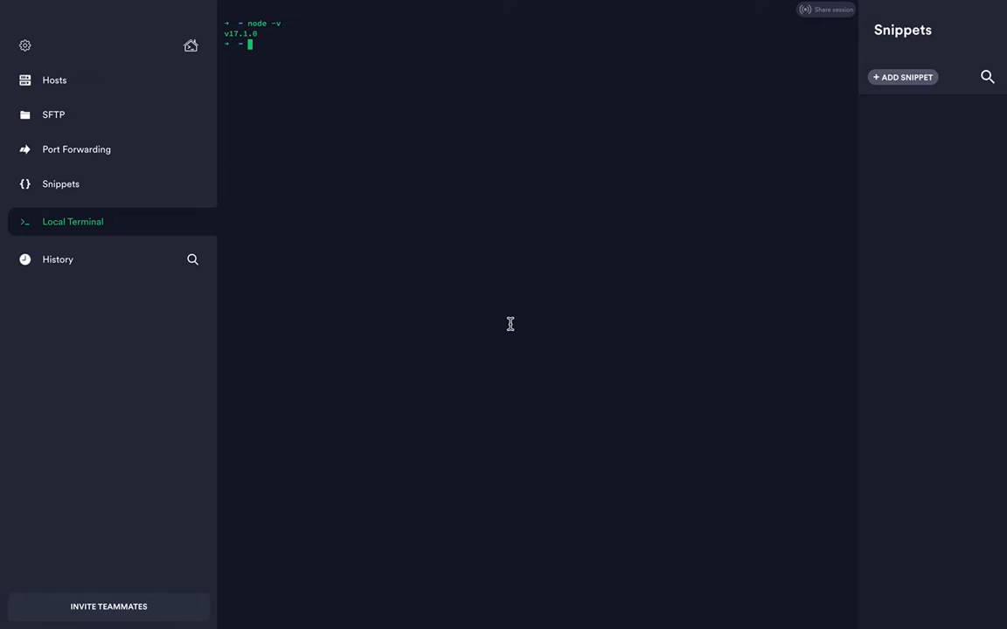
Start a fresh local terminal session in Termius from the hosts overview
{"action": "left_click", "coordinate": [54, 81]}
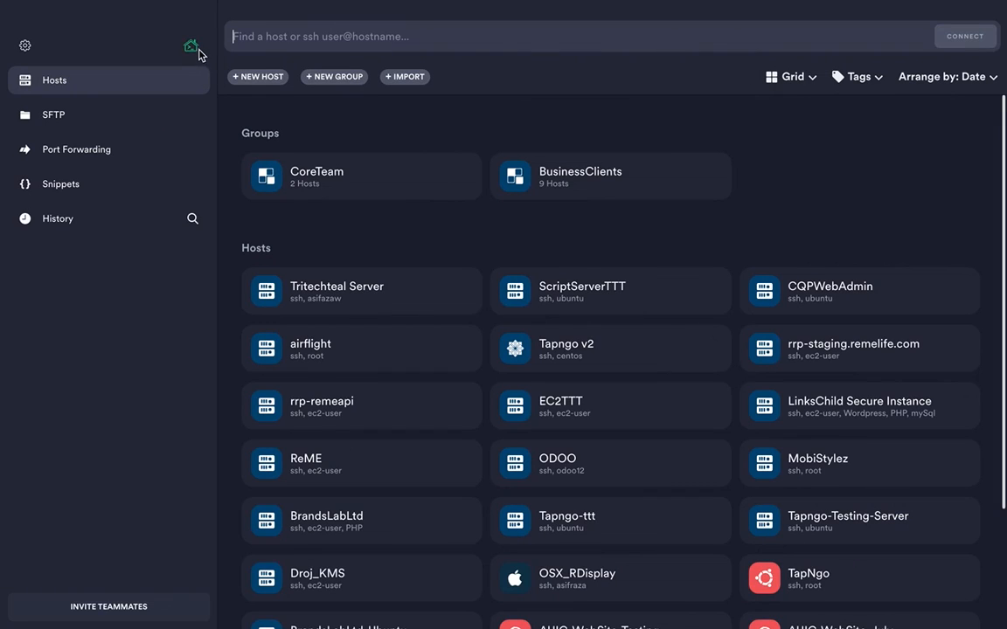
{"action": "left_click", "coordinate": [188, 45]}
{"action": "type", "text": "npm"}
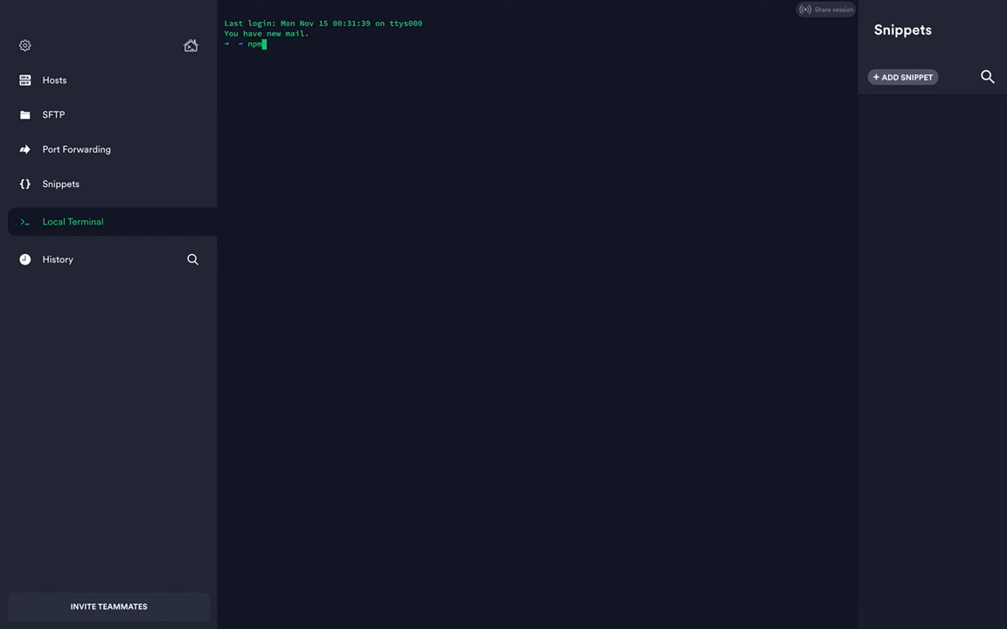
Print npm version 8.1.2 and node version v17.1.0 with npm -v and node -v
{"action": "type", "text": " -v"}
{"action": "key", "text": "Return"}
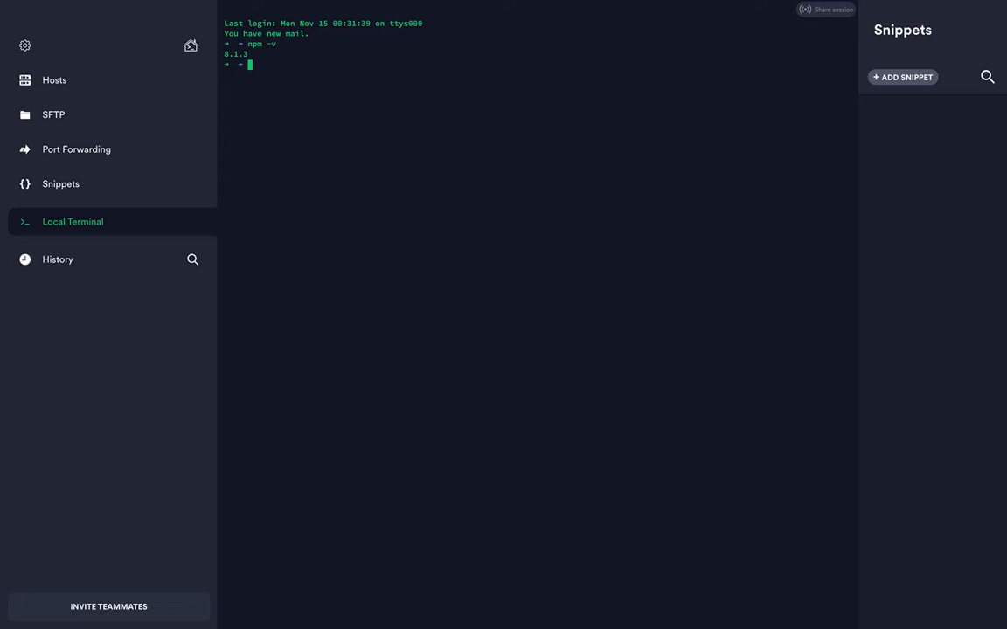
{"action": "type", "text": "node"}
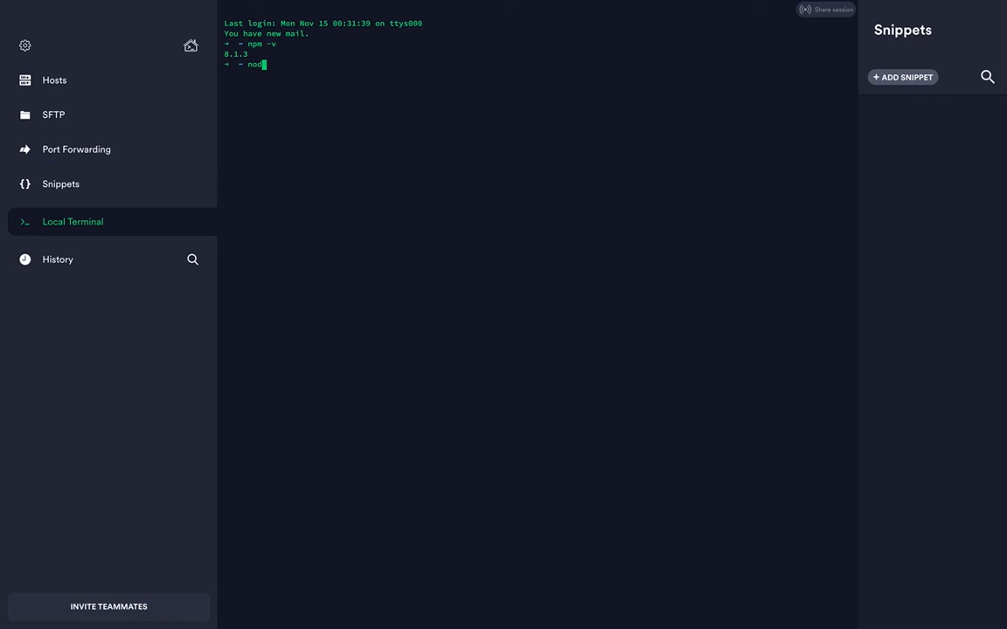
{"action": "type", "text": "e -v"}
{"action": "key", "text": "Return"}
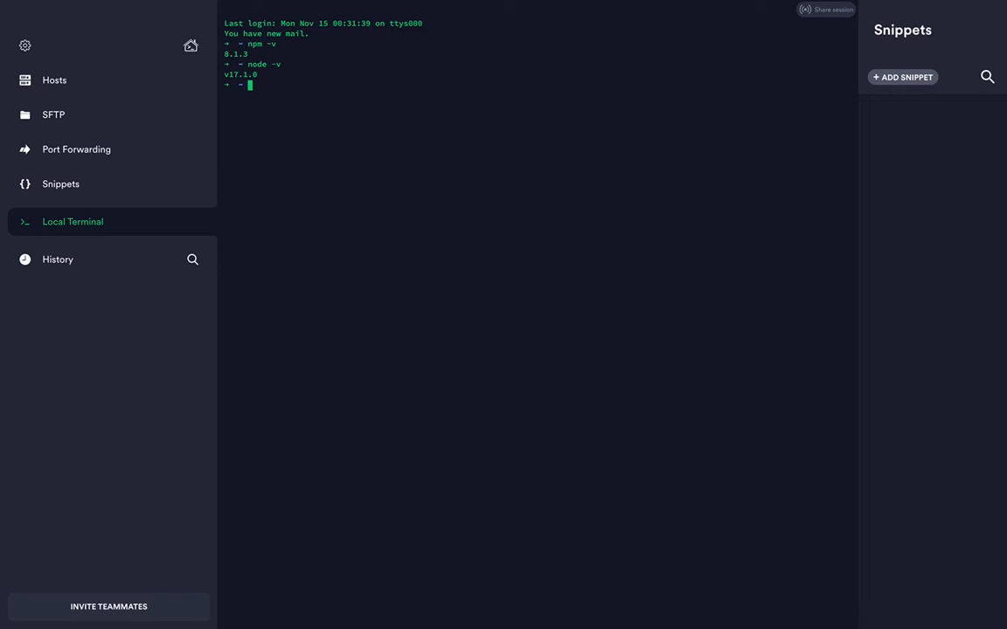
Print the Node.js version again as v17.1.0 using node --version
{"action": "type", "text": "node"}
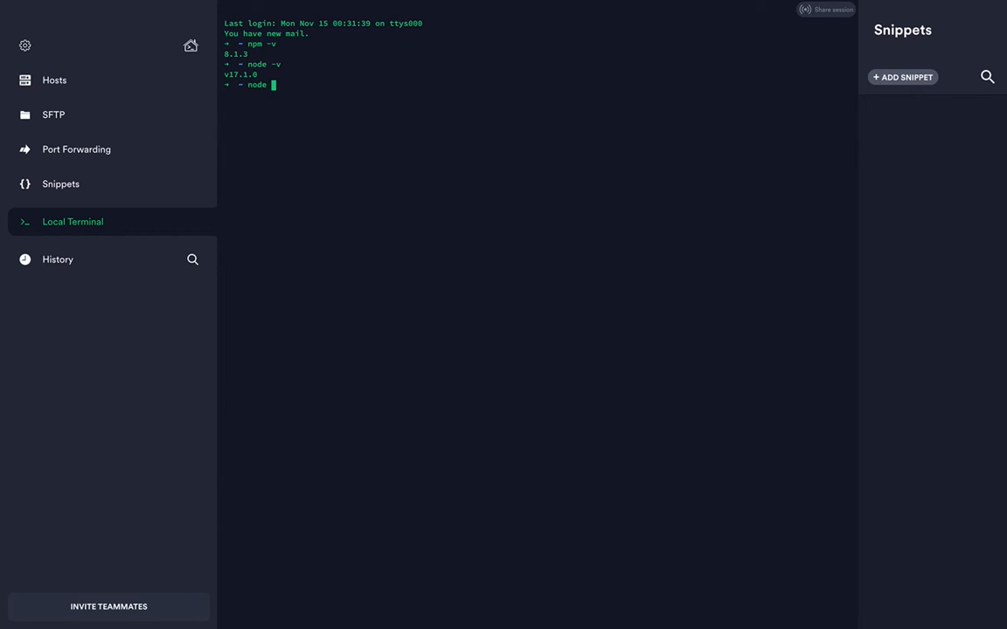
{"action": "type", "text": "--vers"}
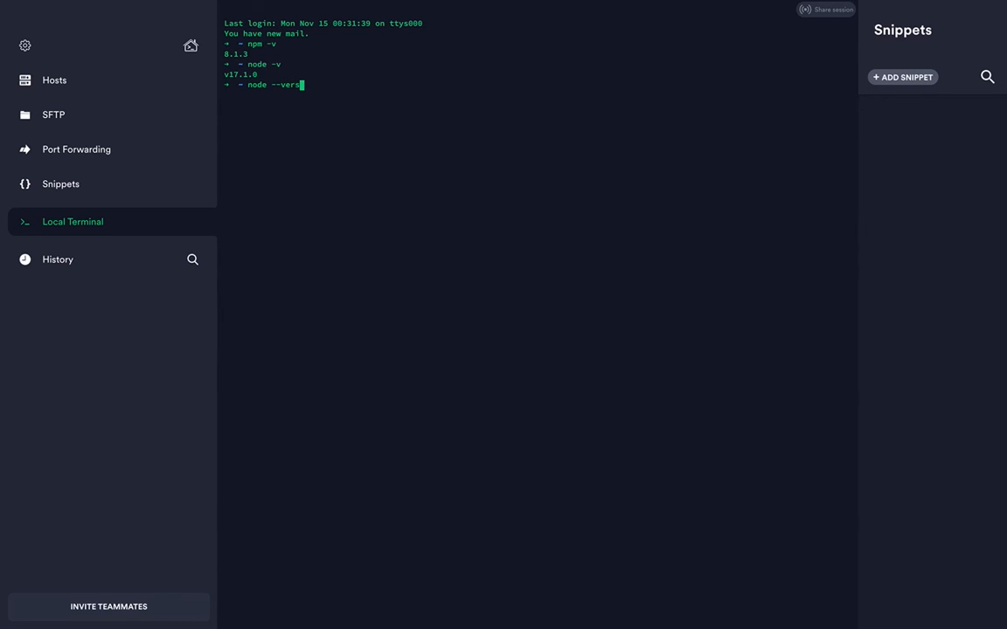
{"action": "key", "text": "Return"}
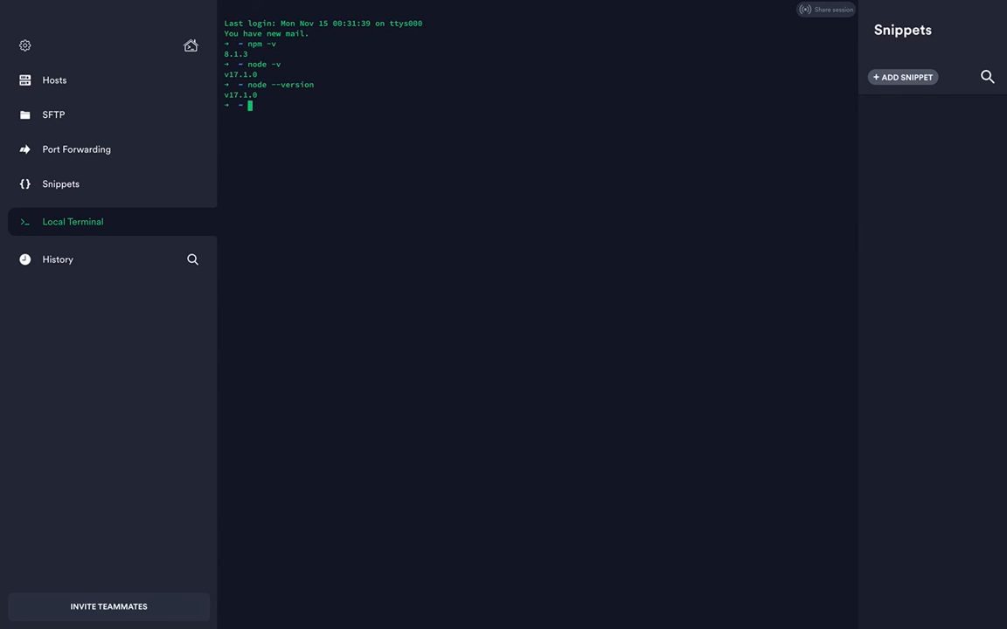